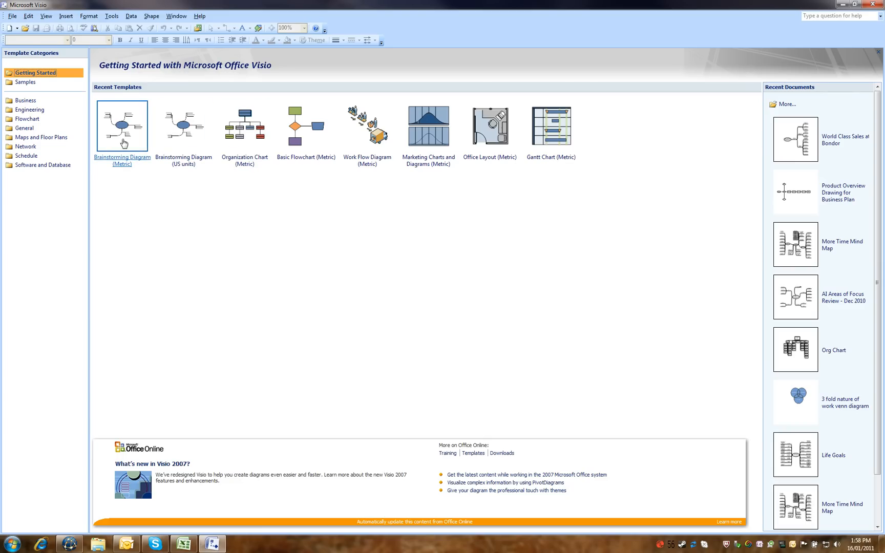
Start a new Brainstorming Diagram (Metric) from the Getting Started screen
double_click(121, 125)
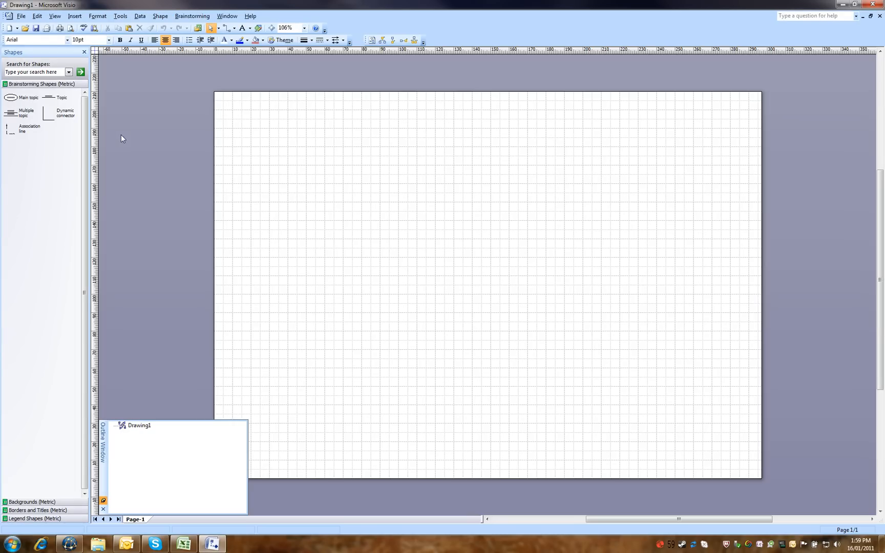
Place a Main topic shape at the page centre labelled '40 videos for SEO'
drag(29, 97, 503, 280)
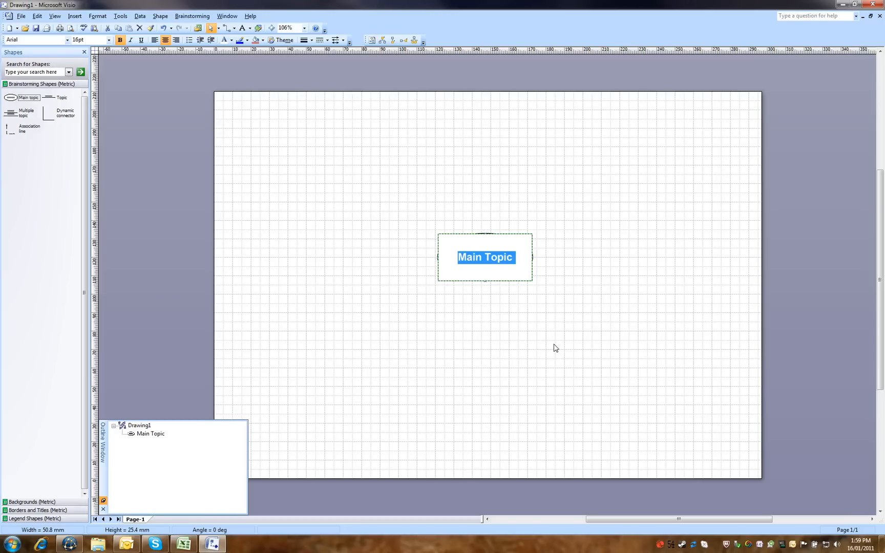
text($)
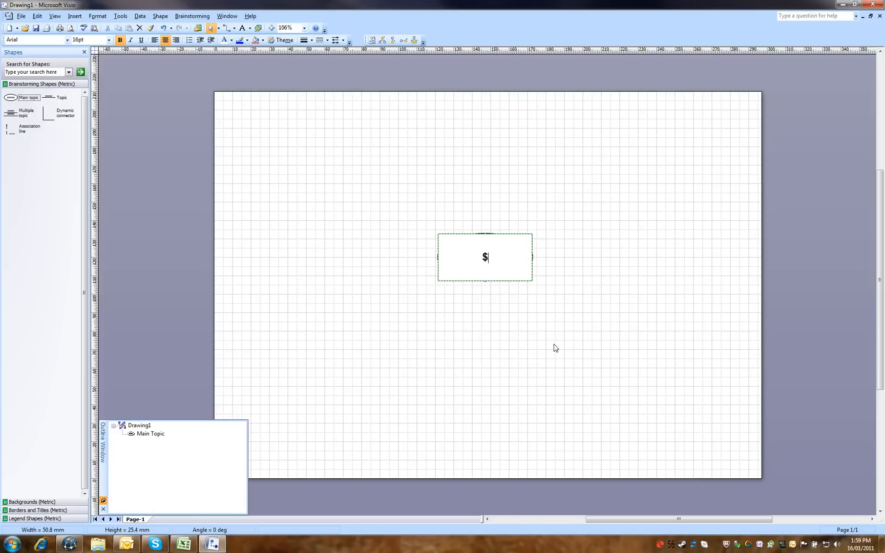
text(40)
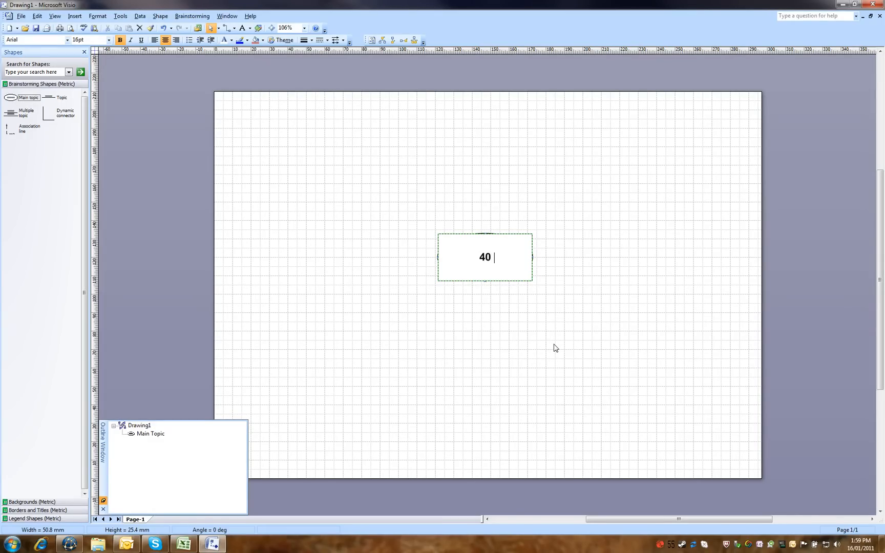
text(videos for)
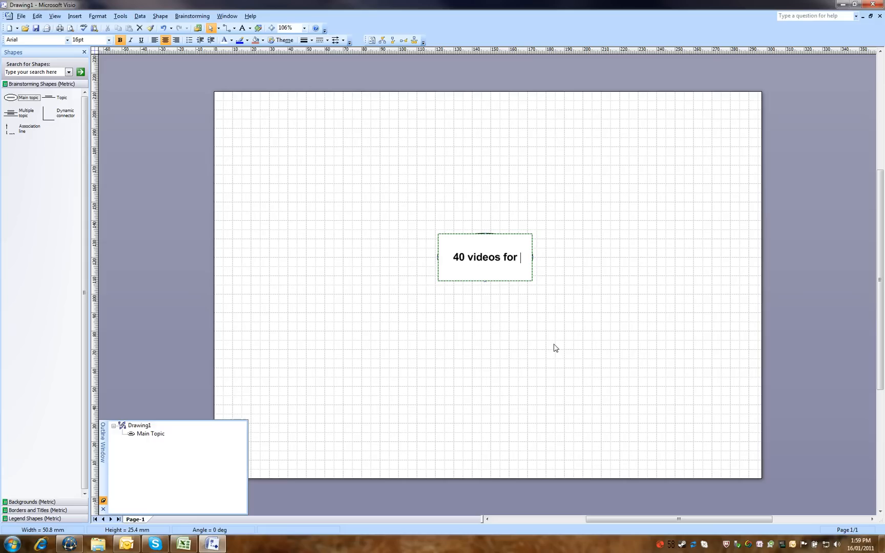
text(SEO)
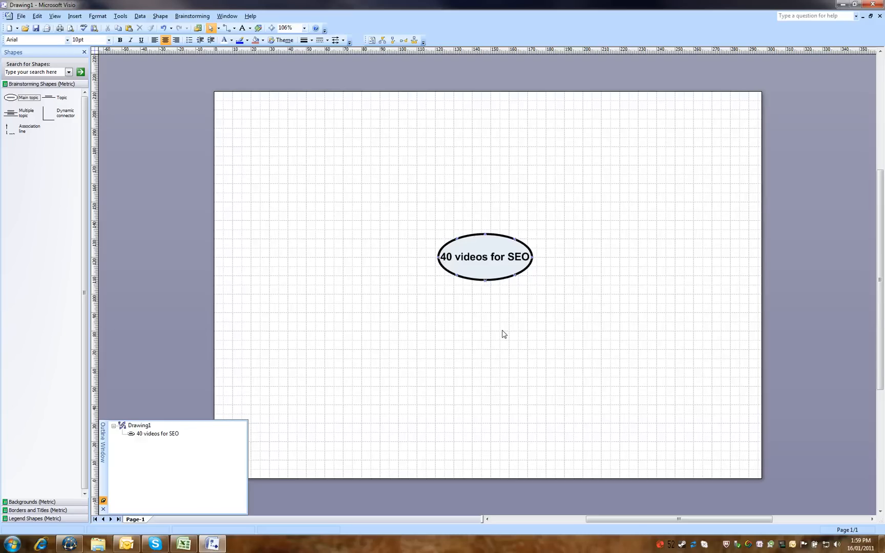
mouse_move(466, 322)
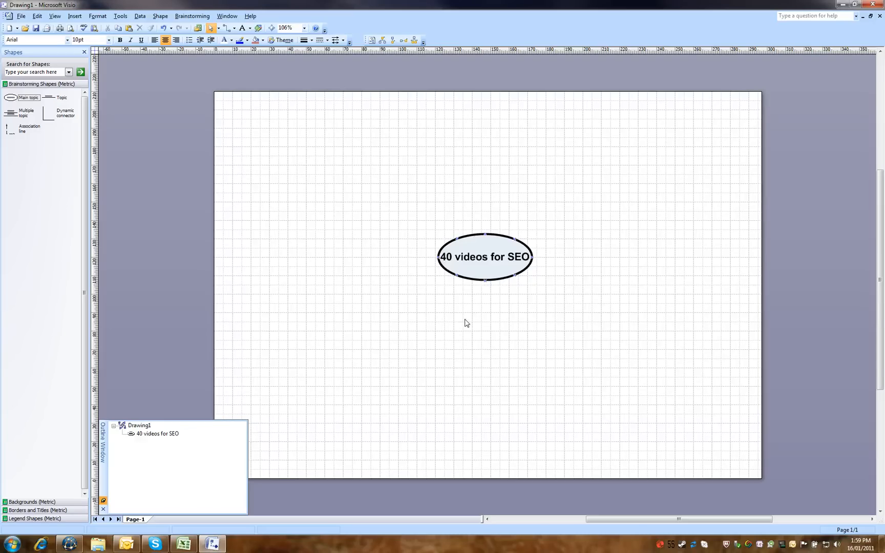
Add Time Management, Sales Management, Business Plan and Client Testimonials as subtopics of the main topic
right_click(485, 266)
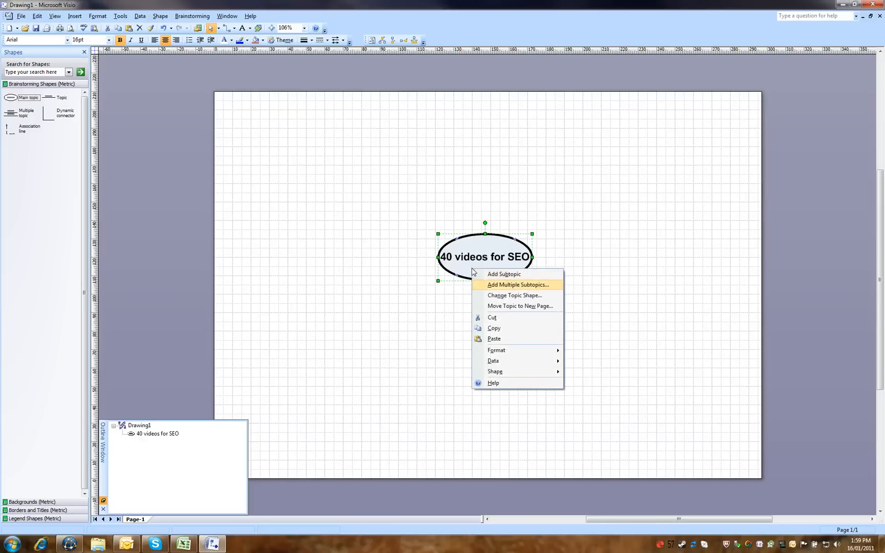
click(517, 285)
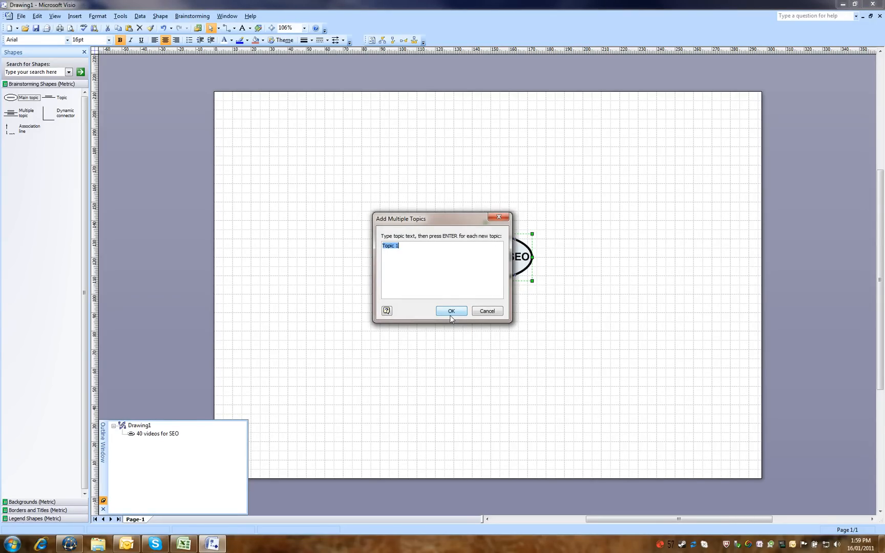
text(Time Management)
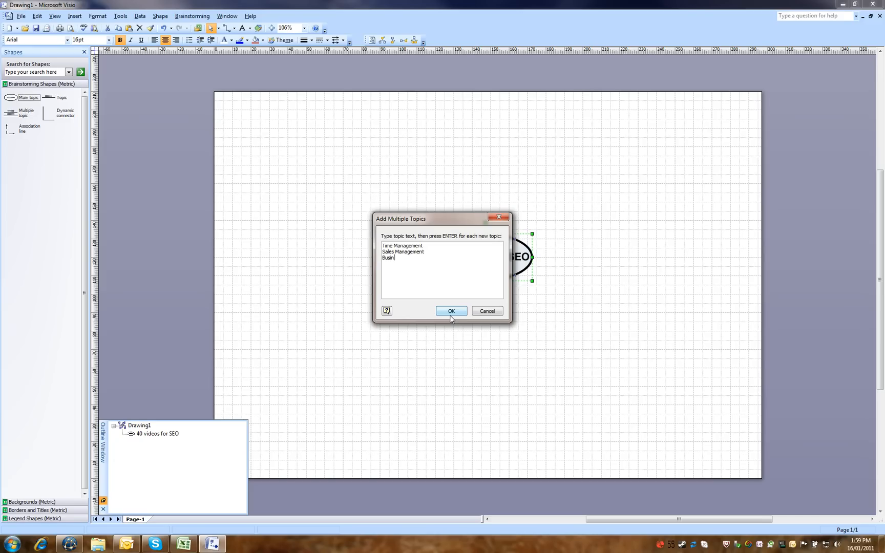
text(ess Plan)
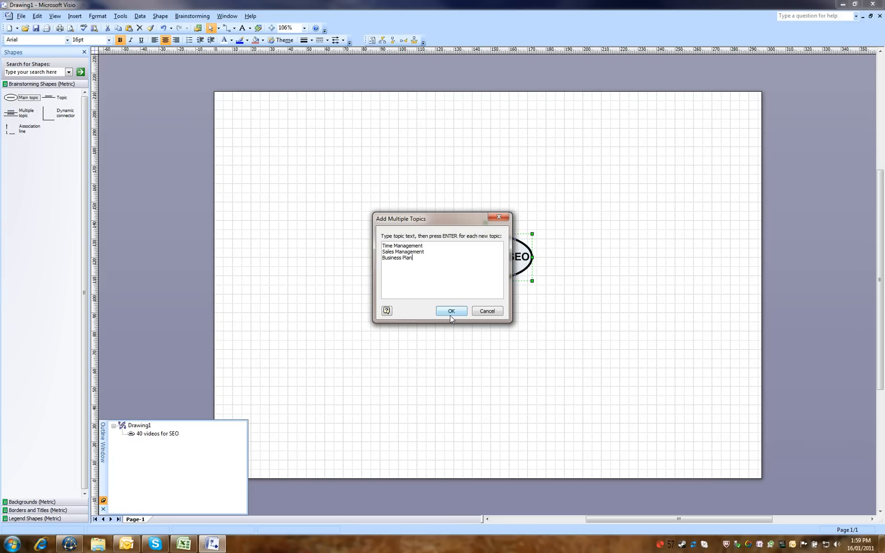
key(enter)
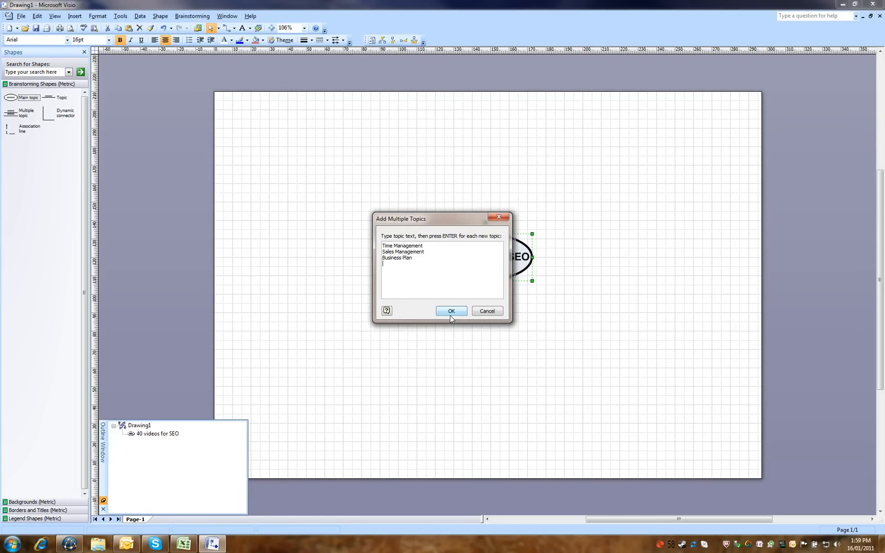
text(Client Testimonila)
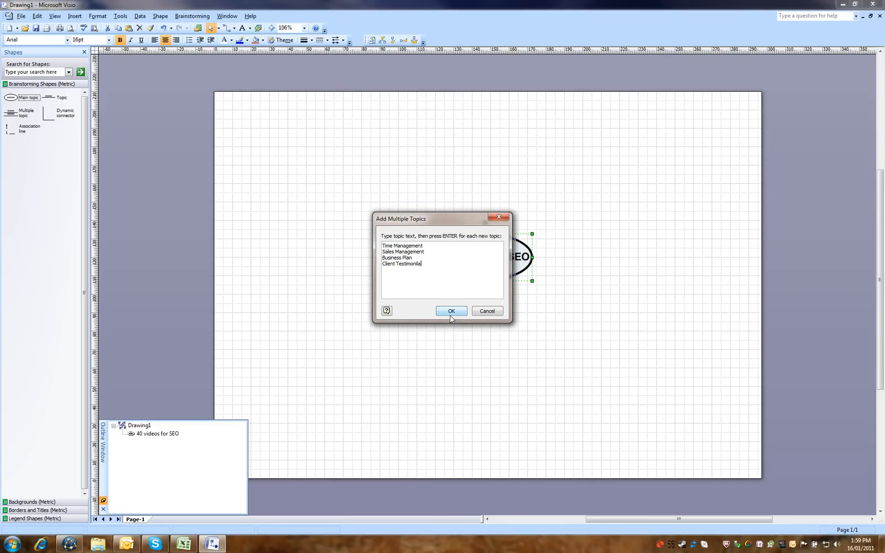
text(s)
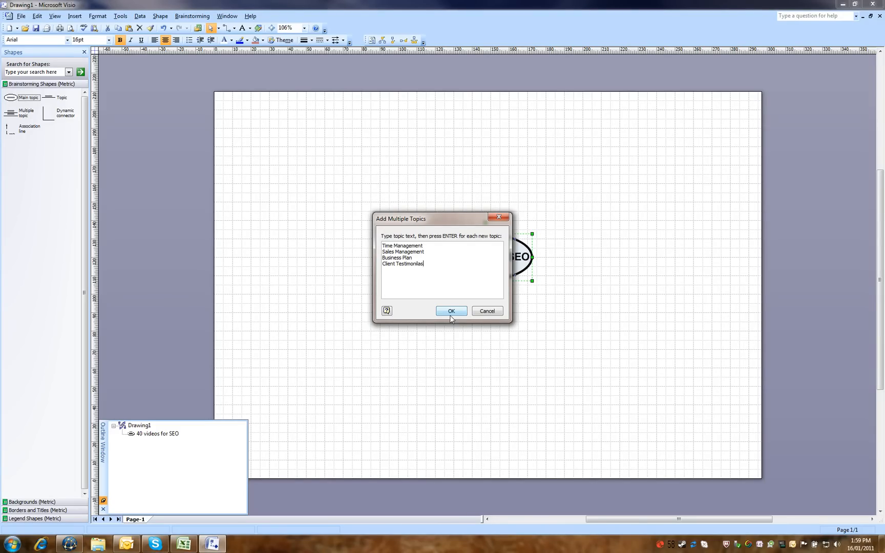
key(BackSpace)
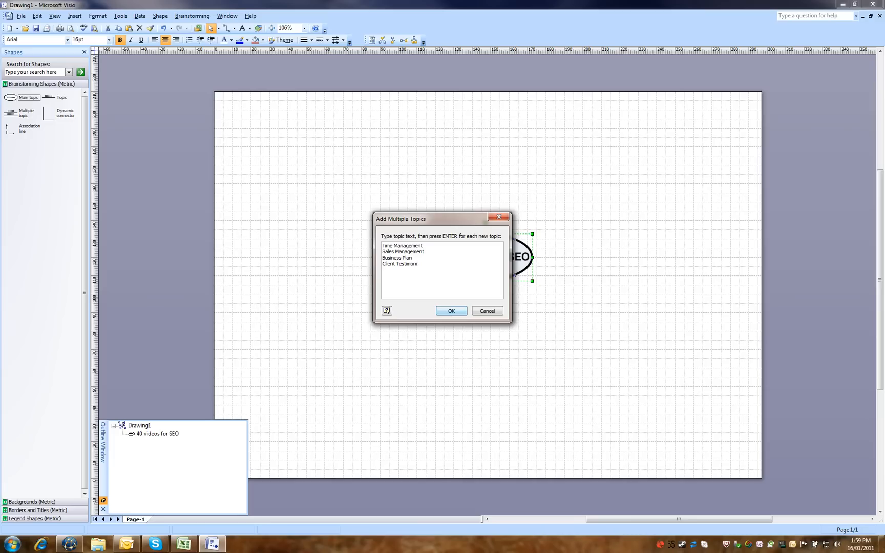
text(als)
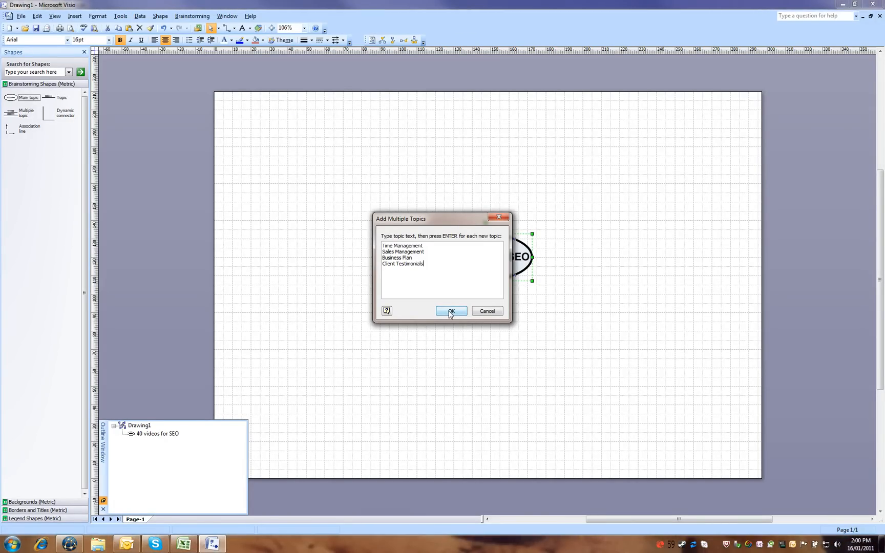
click(450, 311)
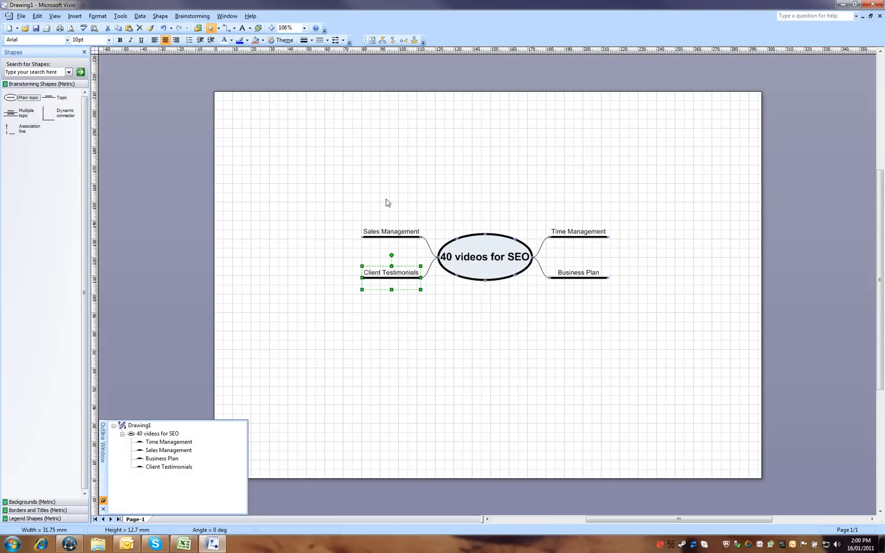
mouse_move(443, 301)
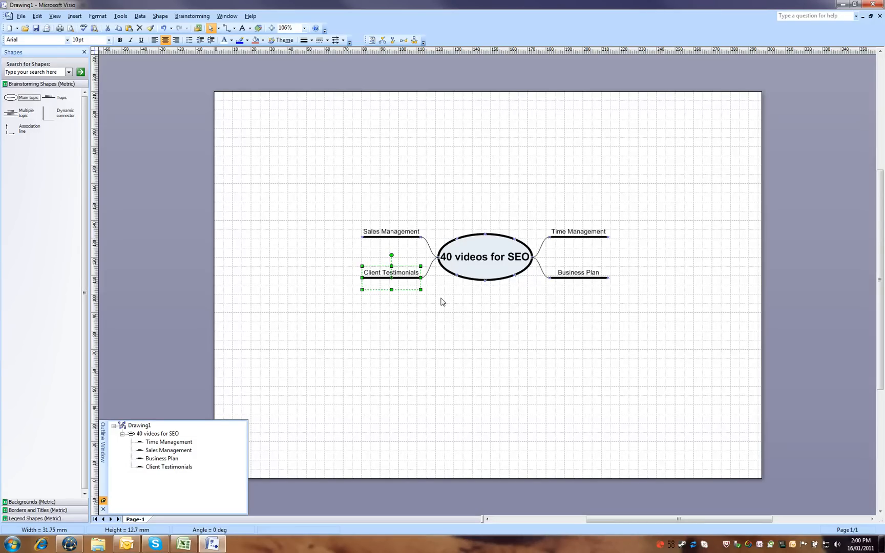
Under Time Management, list subtopics from Best Practices for Colletc through Best Practices for Do
right_click(577, 231)
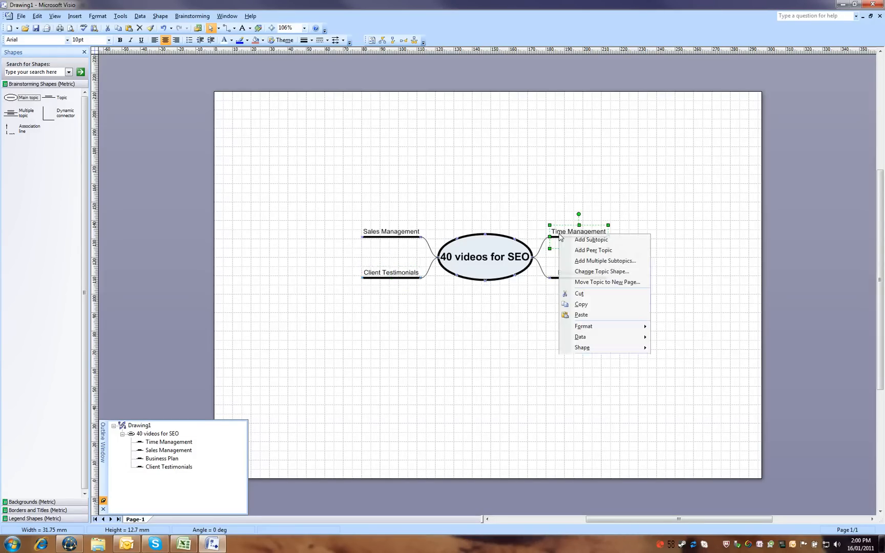
click(605, 260)
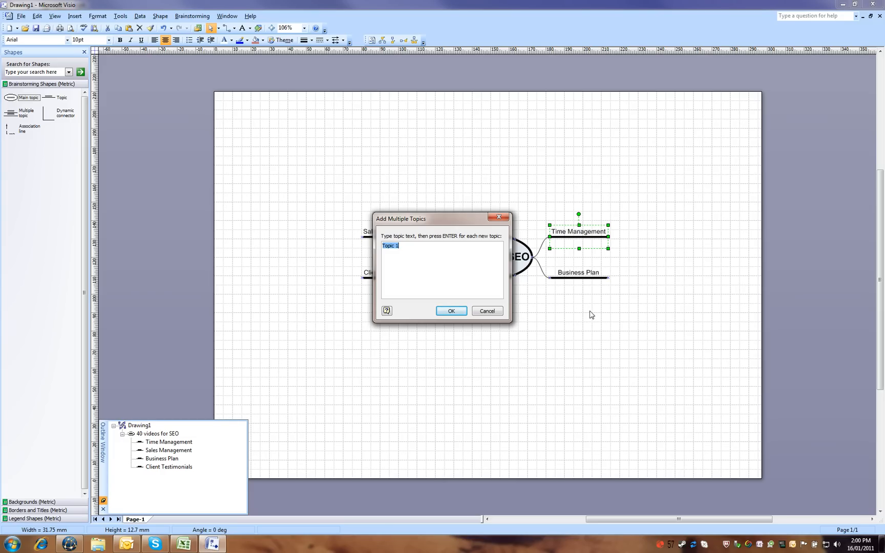
text(Best Practices for)
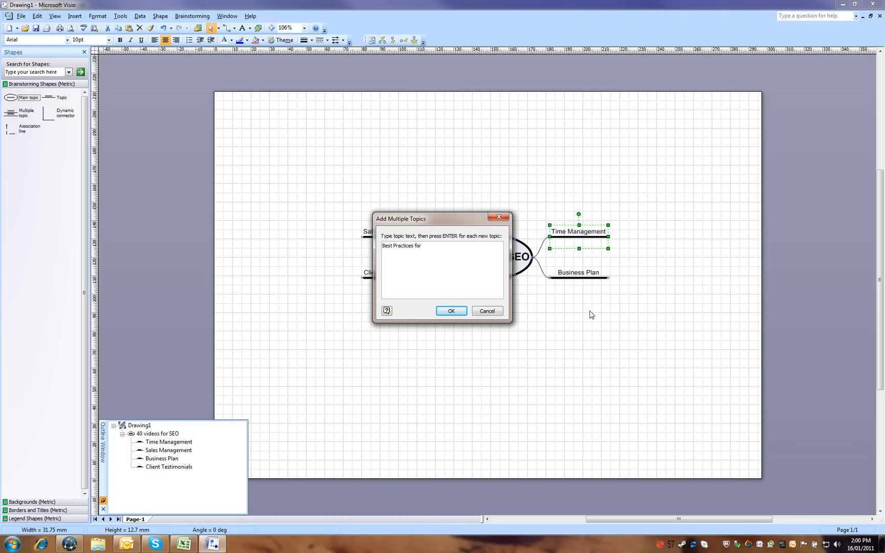
text(Colletc)
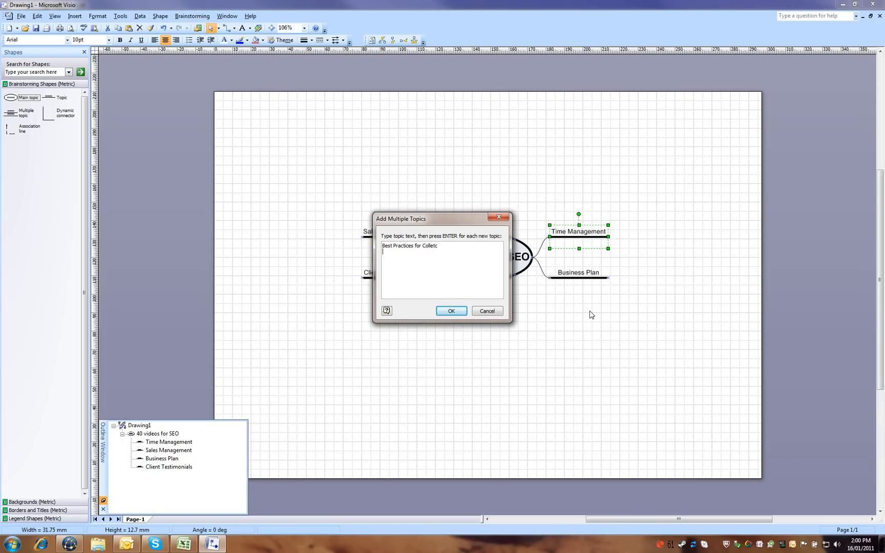
text(Best Practices for)
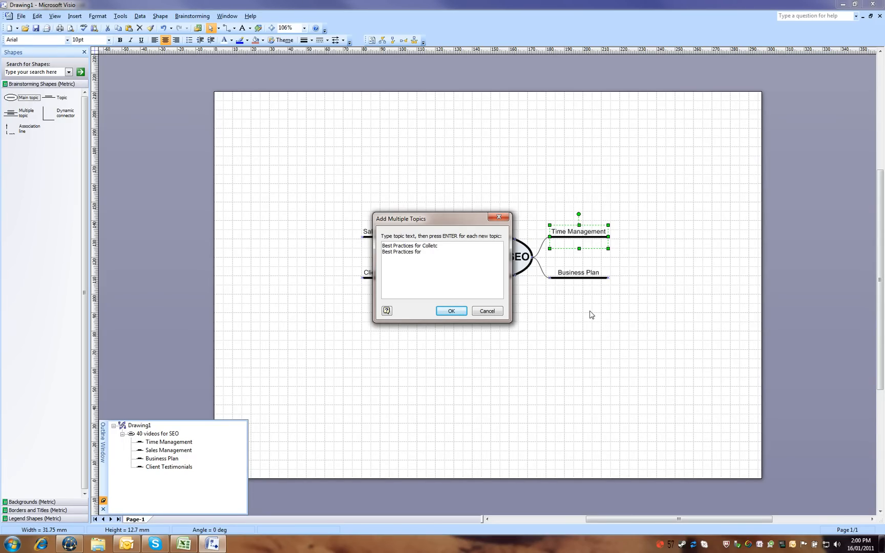
text(Process)
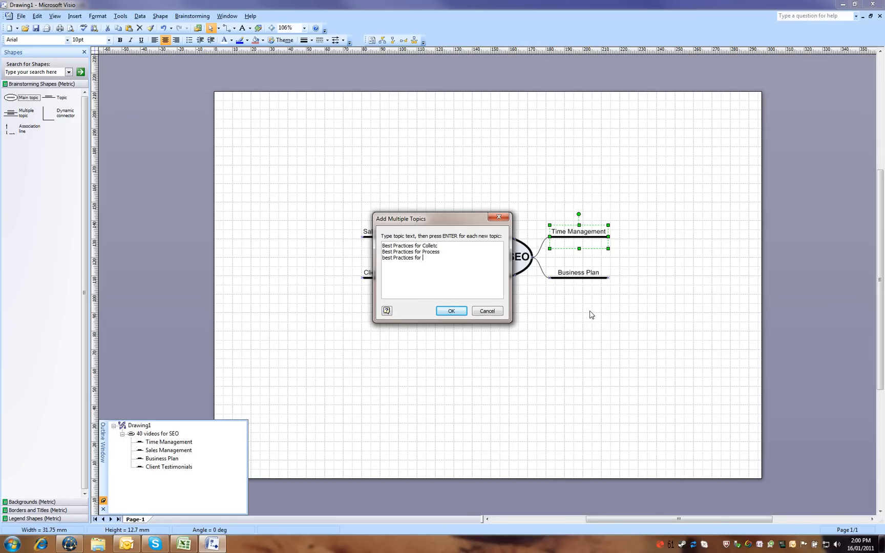
text(Oral)
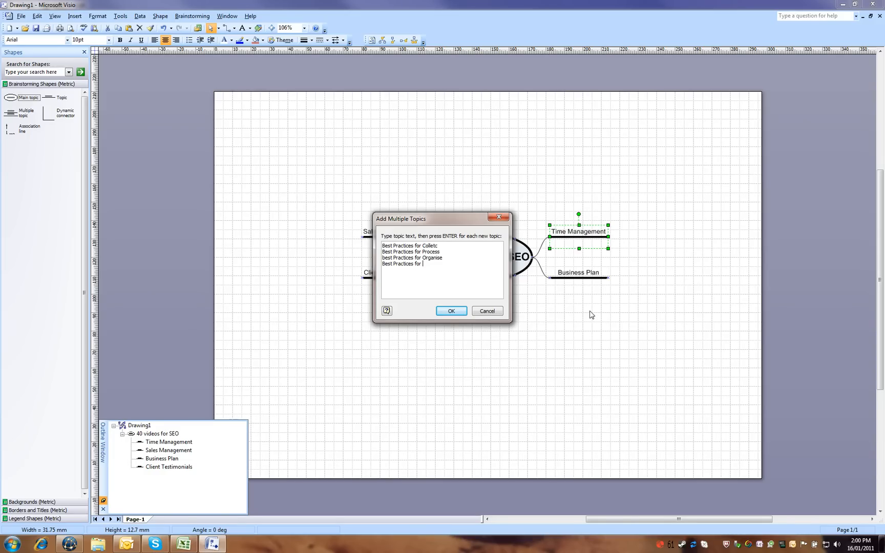
text(Review)
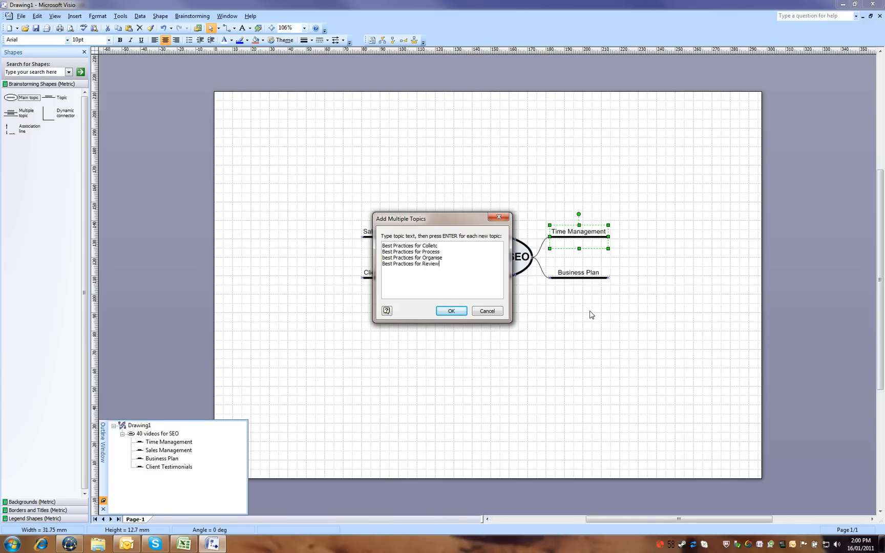
text(Best)
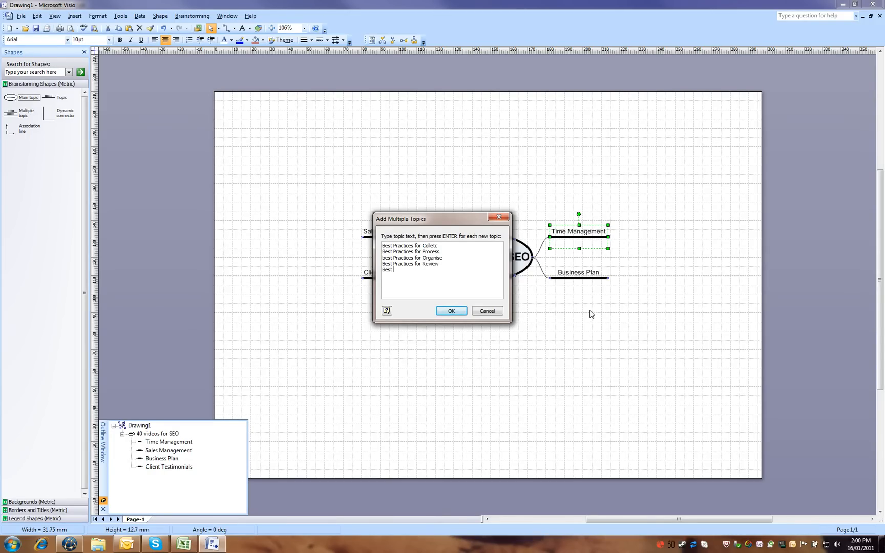
text(Practices for)
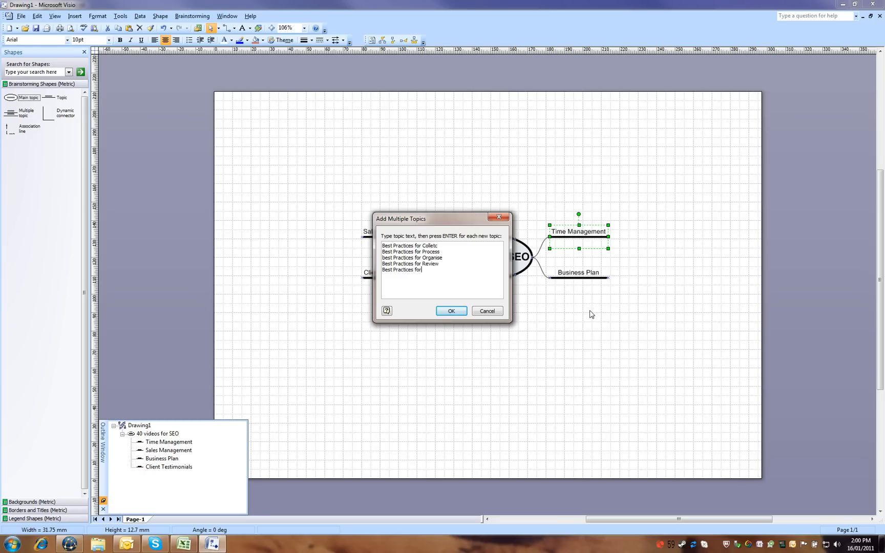
text(Do)
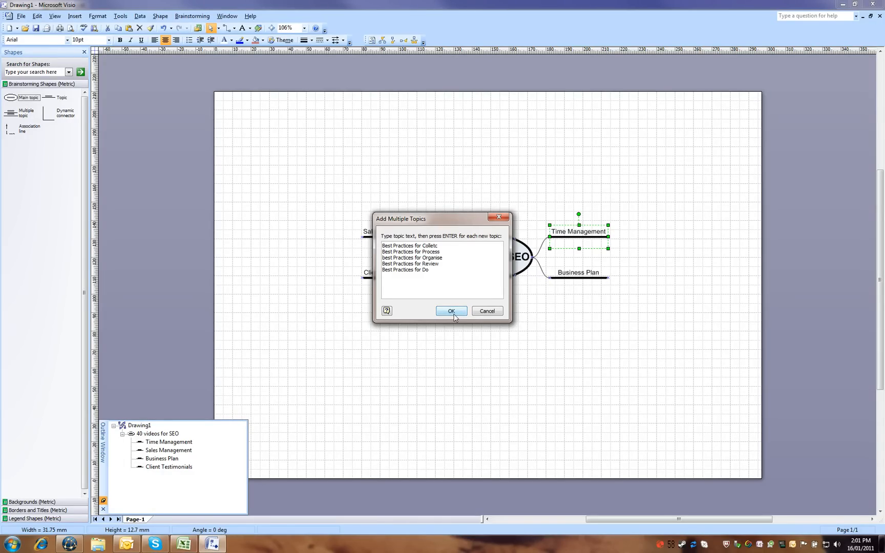
Continue with Setting, How manage your flight deck, Hard Copy Reference System, reference Ma and Ho, then create all ten
text(Setting up a tcickler)
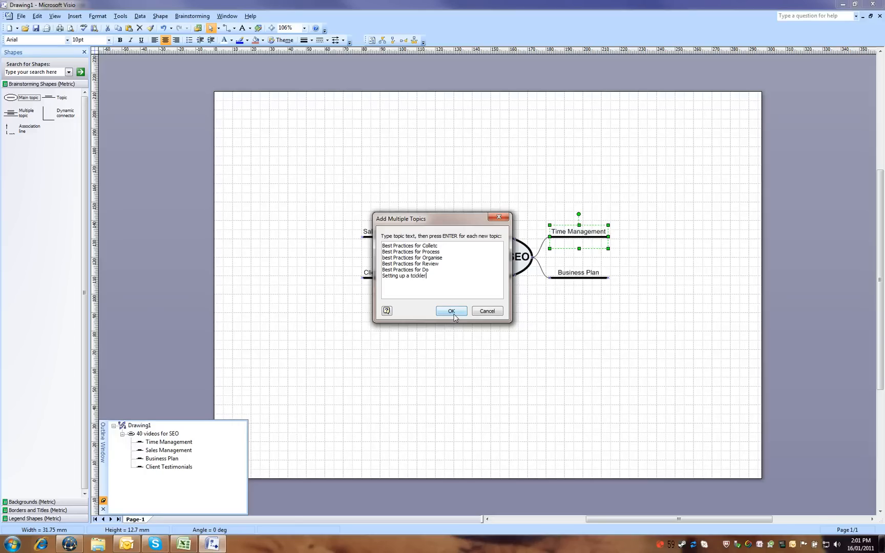
text(How manage)
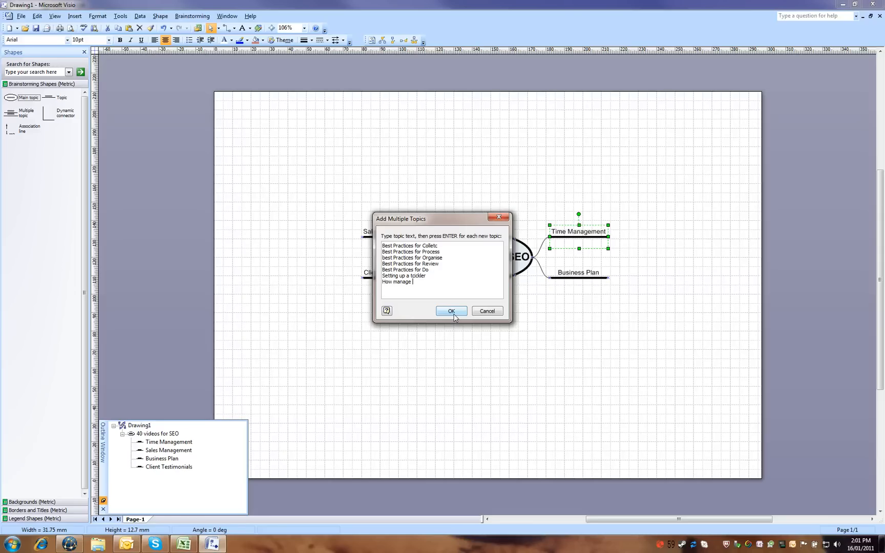
text(your flight deck)
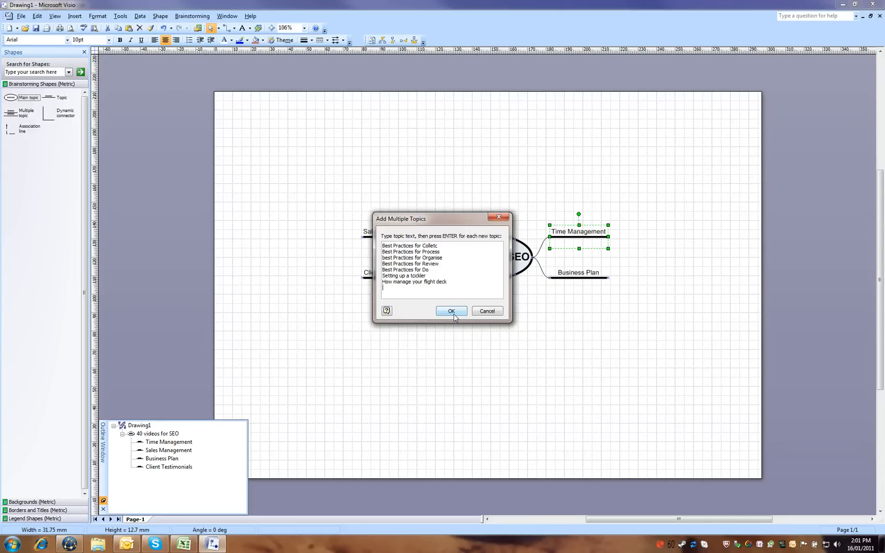
text(Hard)
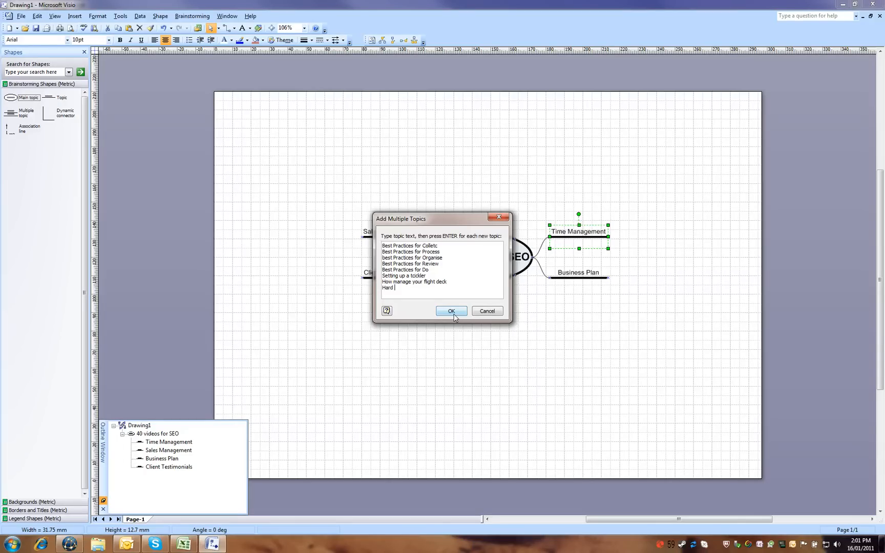
text(Copy Reference S)
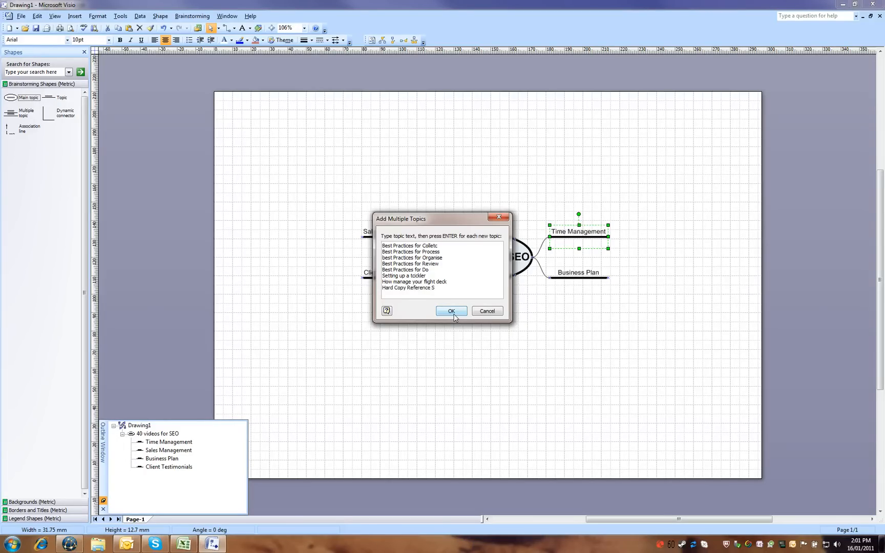
text(ystem)
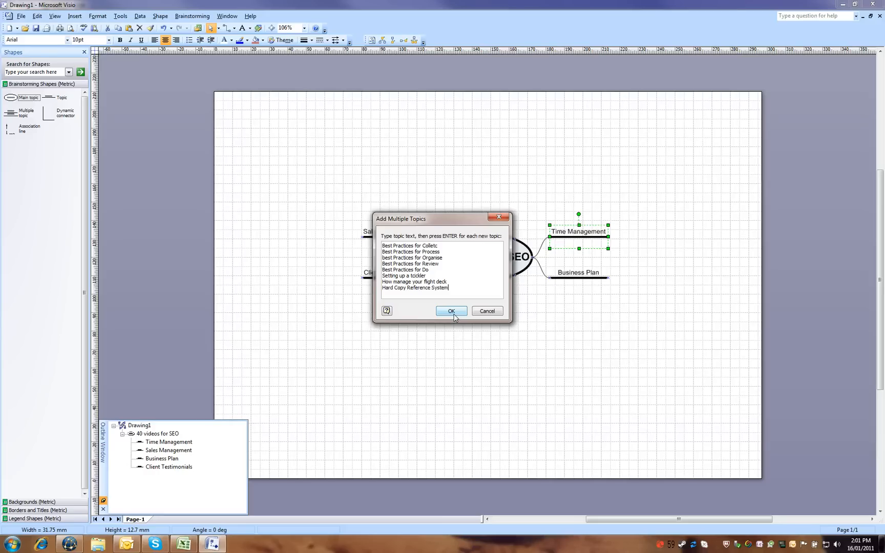
key(enter)
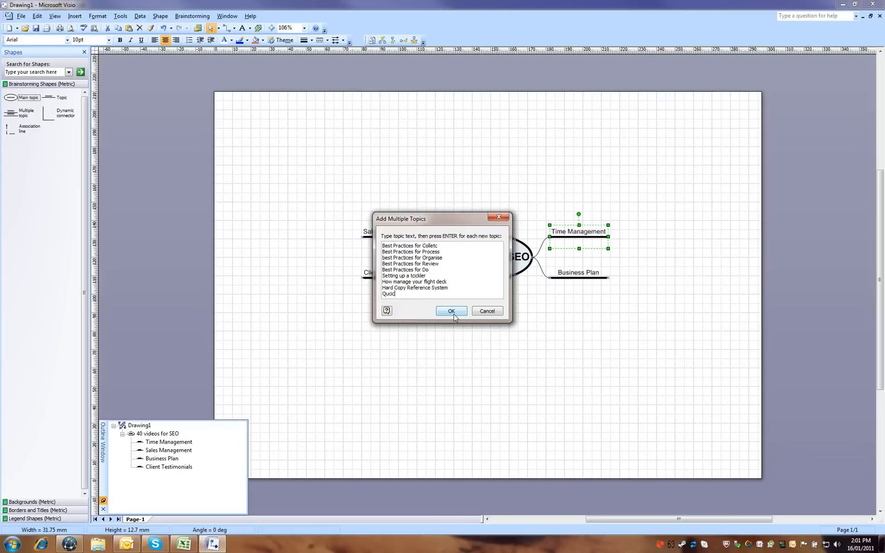
text(reference Material)
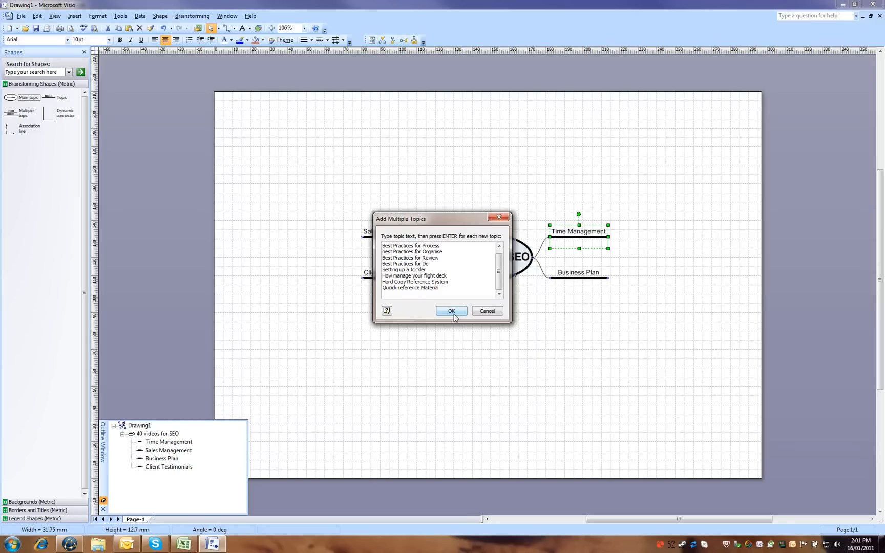
text(How to manage interuptions)
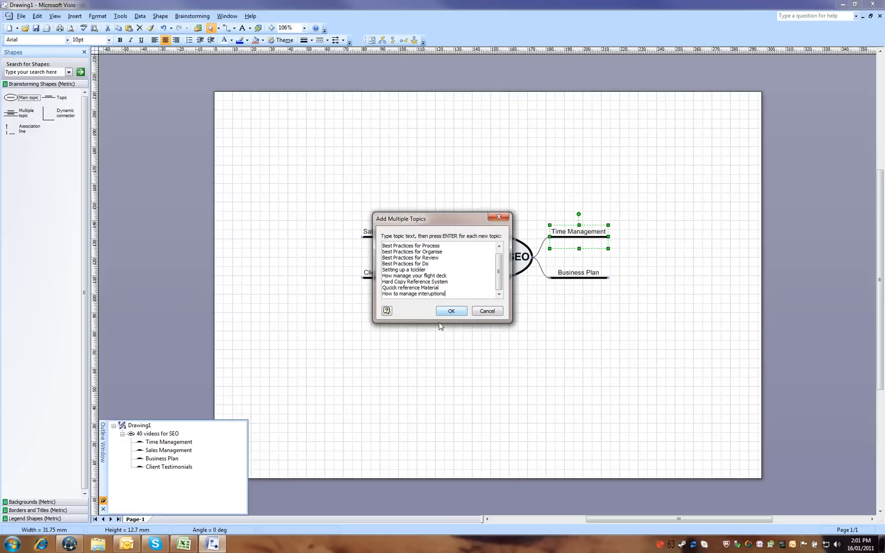
click(451, 311)
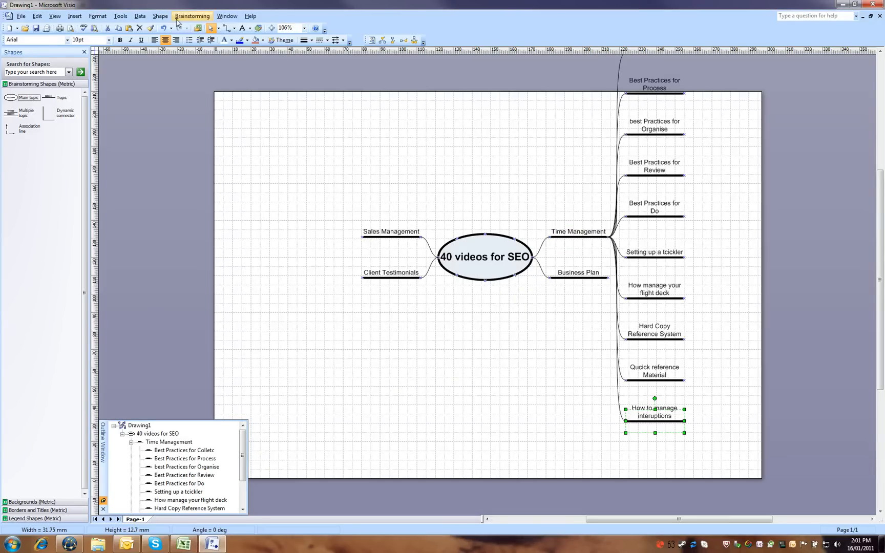
Auto-arrange the topics so the Time Management branch stacks neatly on the page
click(192, 15)
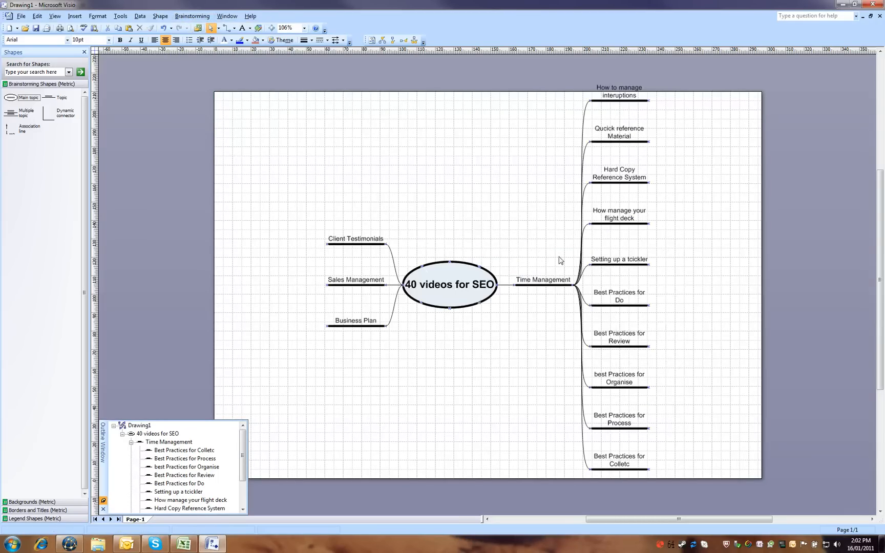
click(192, 15)
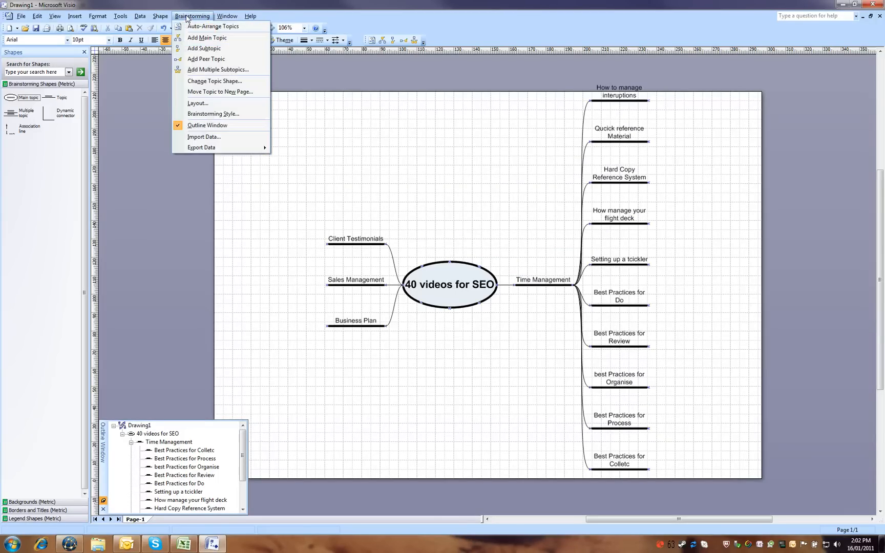
mouse_move(222, 151)
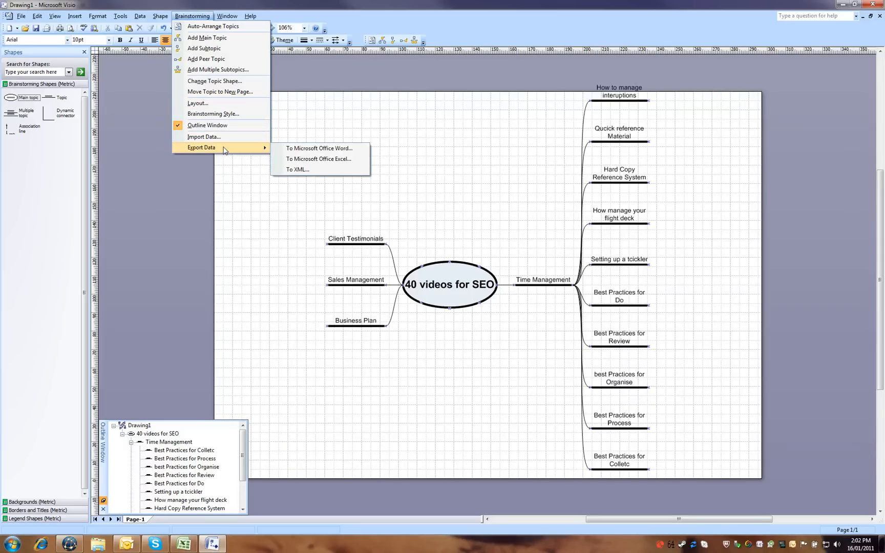
mouse_move(319, 148)
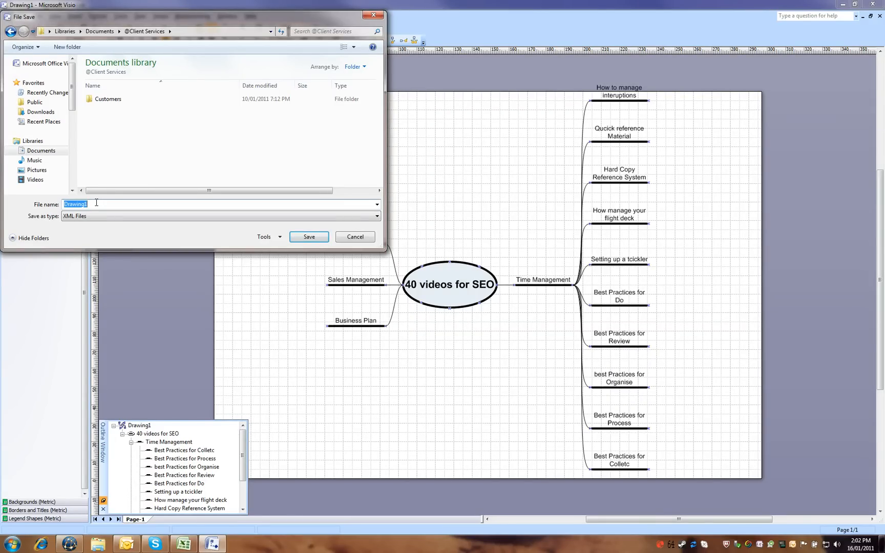
Export the topics to Excel, saving the file as '40 video topics'
text(40 video topics)
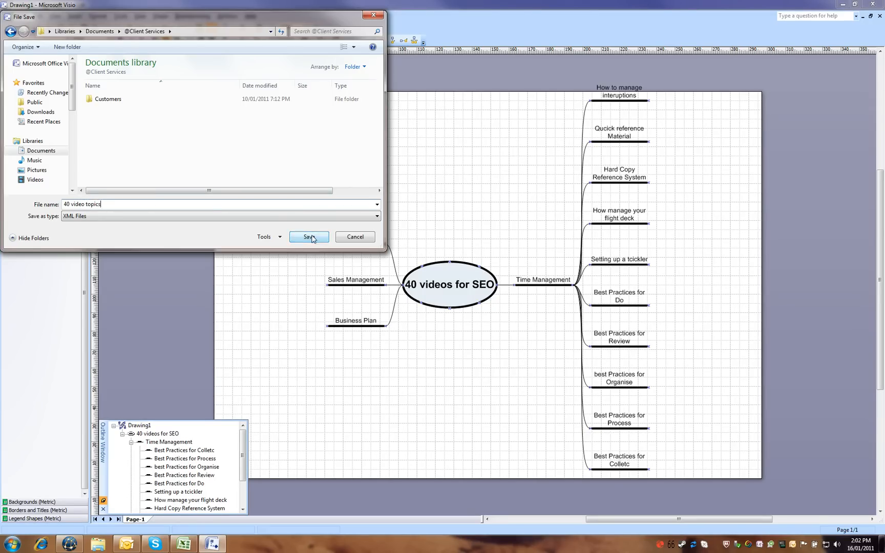
click(308, 236)
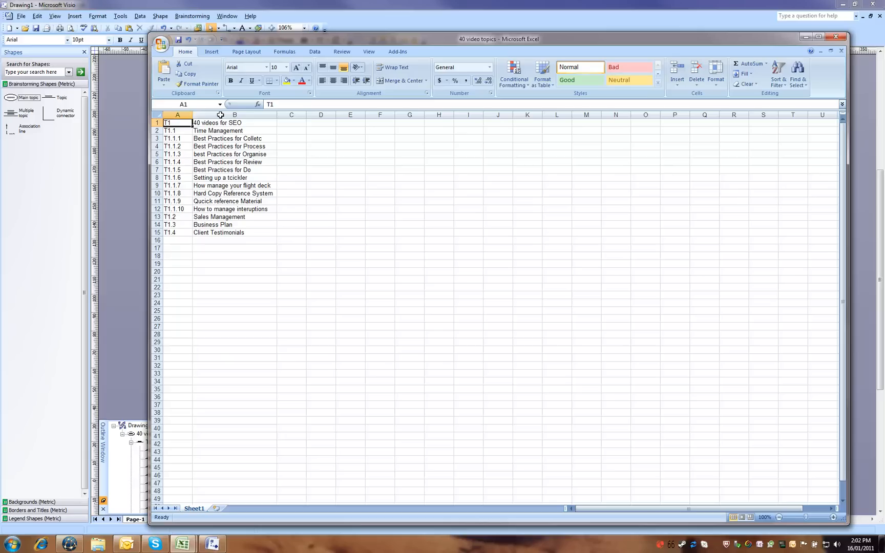
Head column C 'Complete' and give C2:C15 an Equal To highlighting rule
text(Complete)
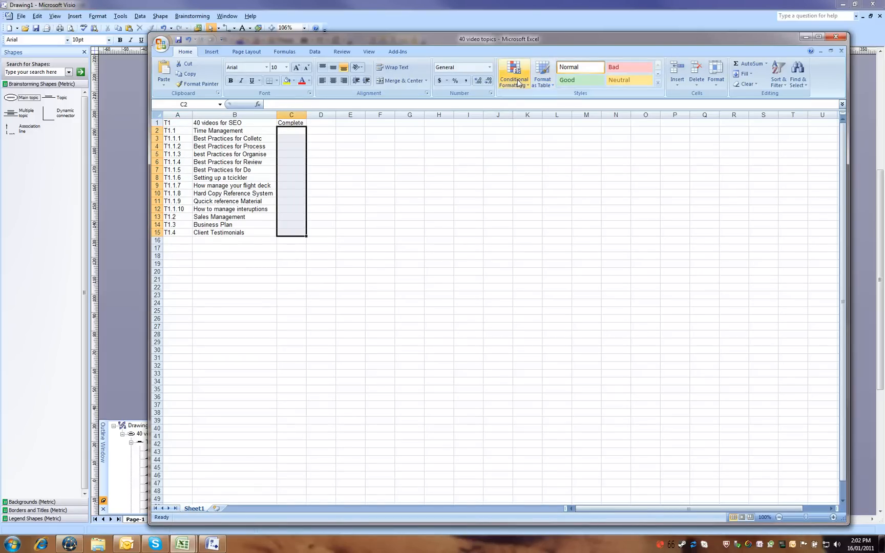
click(512, 74)
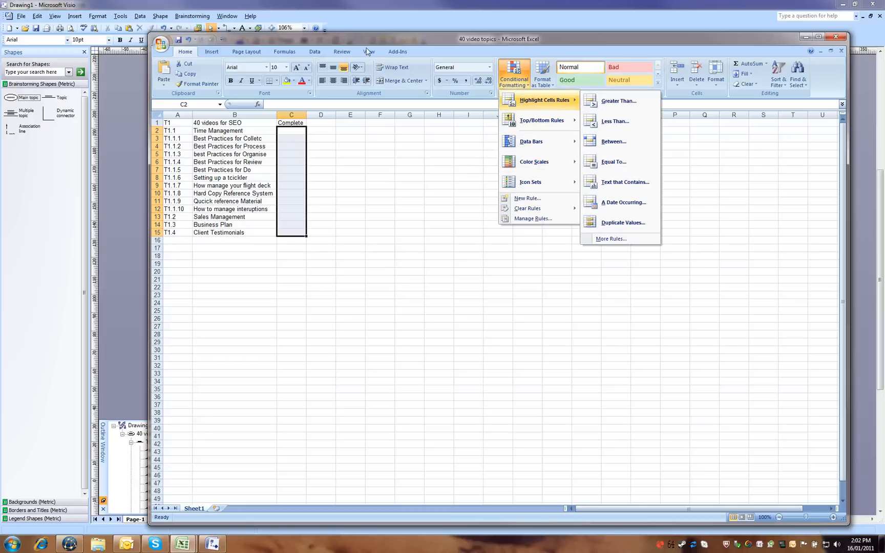
mouse_move(619, 164)
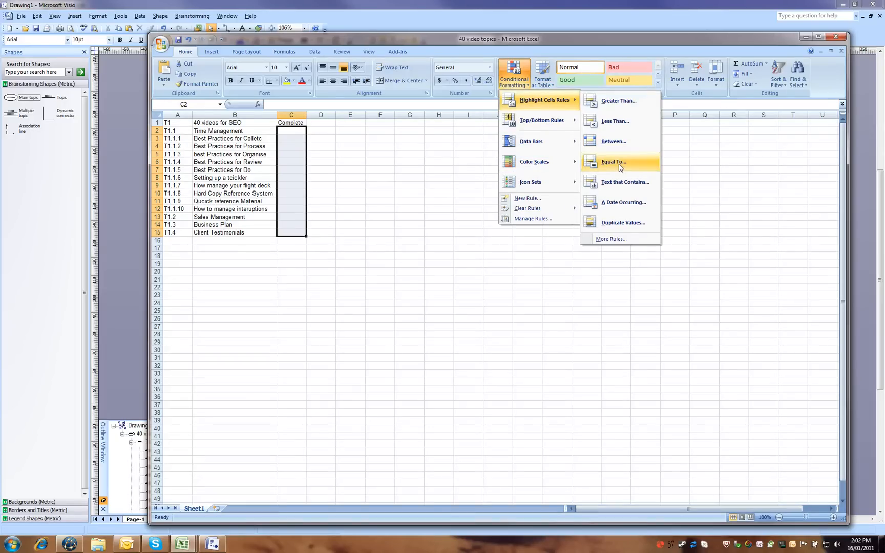
click(612, 162)
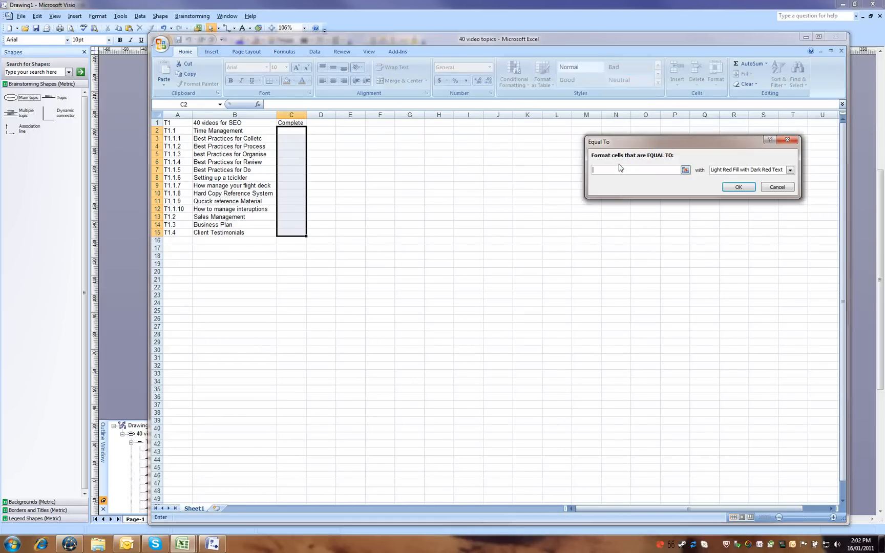
click(790, 169)
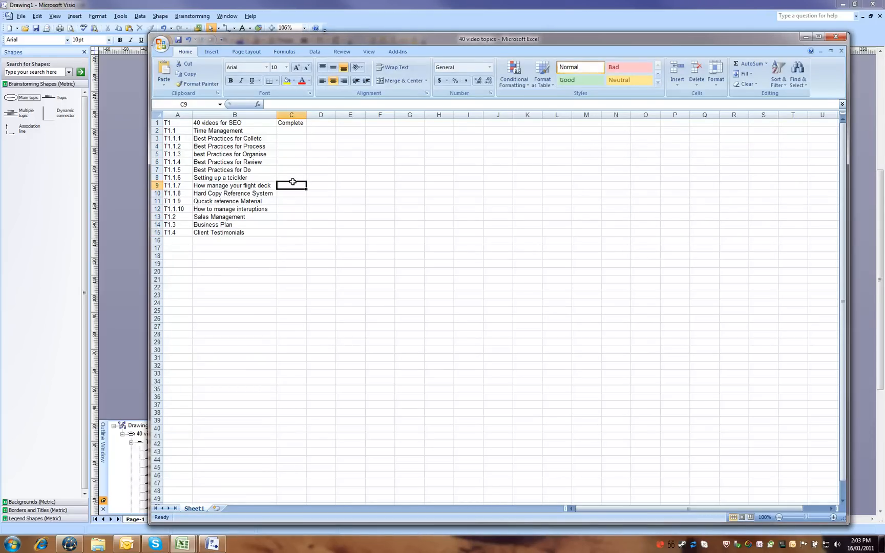
Enter 'y' beside How manage your flight deck to show the green highlight
text(y)
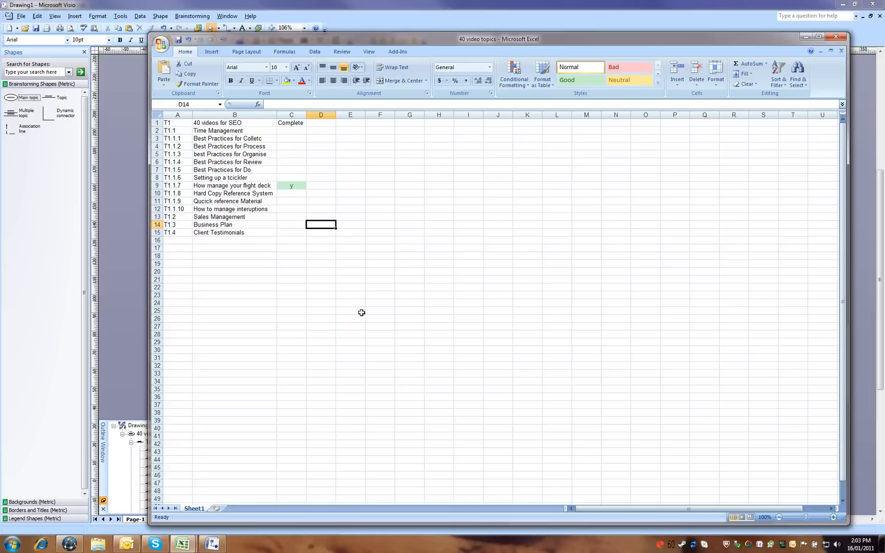
mouse_move(386, 359)
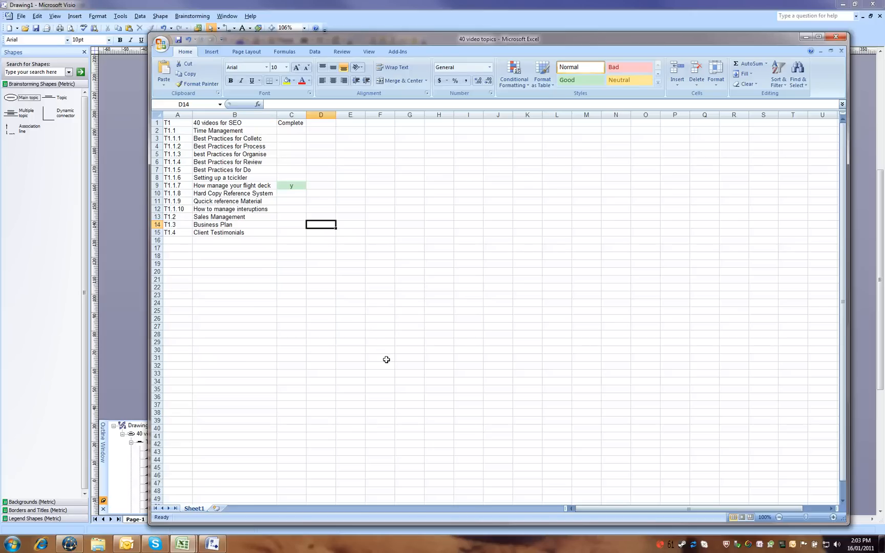